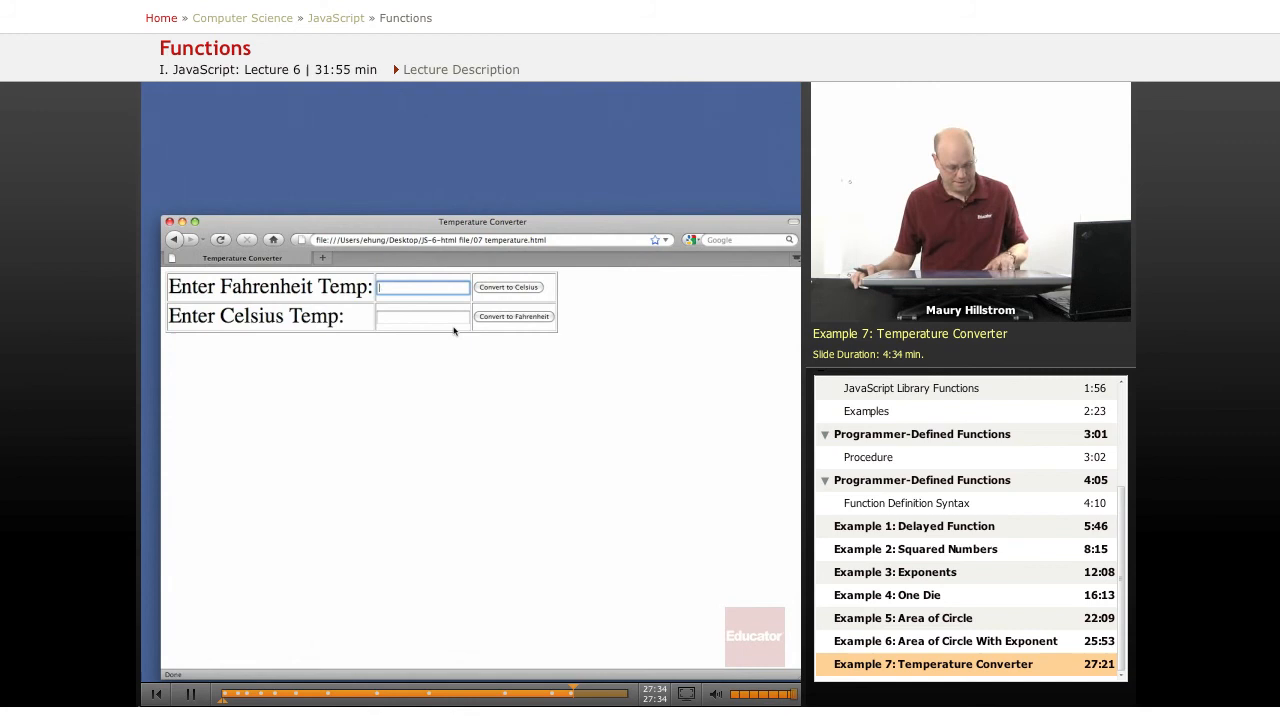
Step: Convert 100 °F to Celsius (37), then 100 °C to Fahrenheit (212)
type("100")
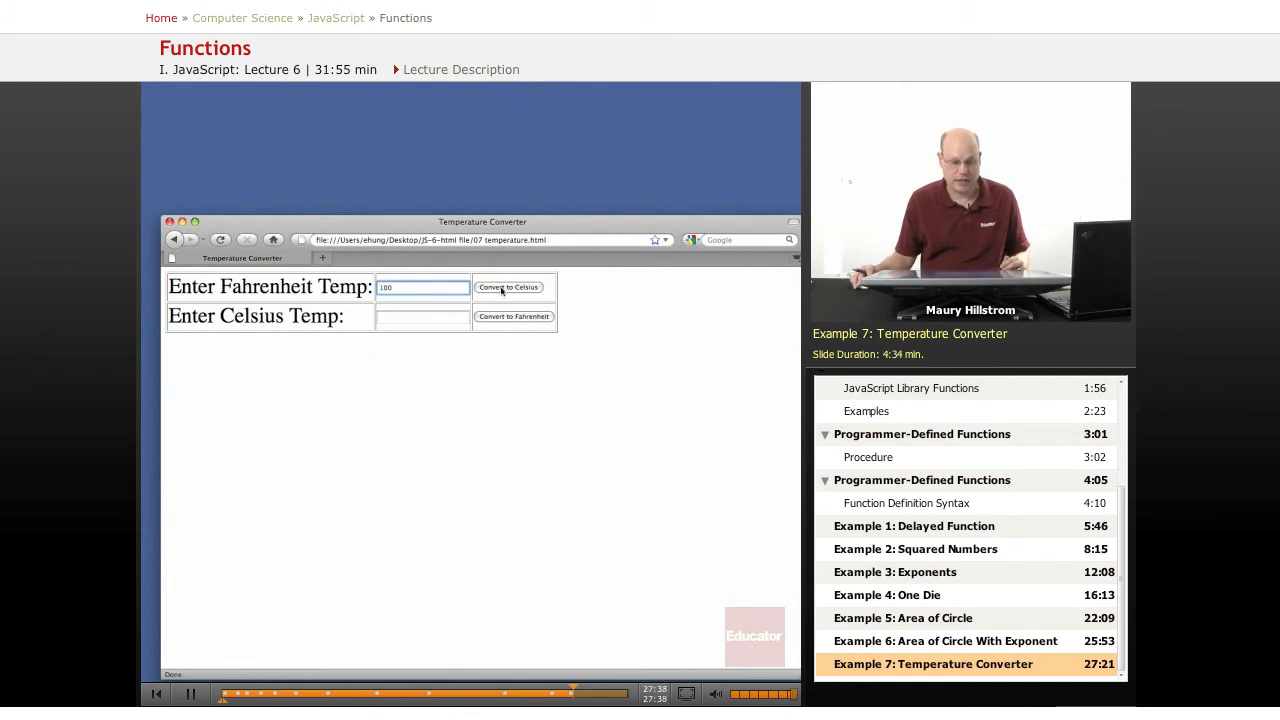
left_click(508, 287)
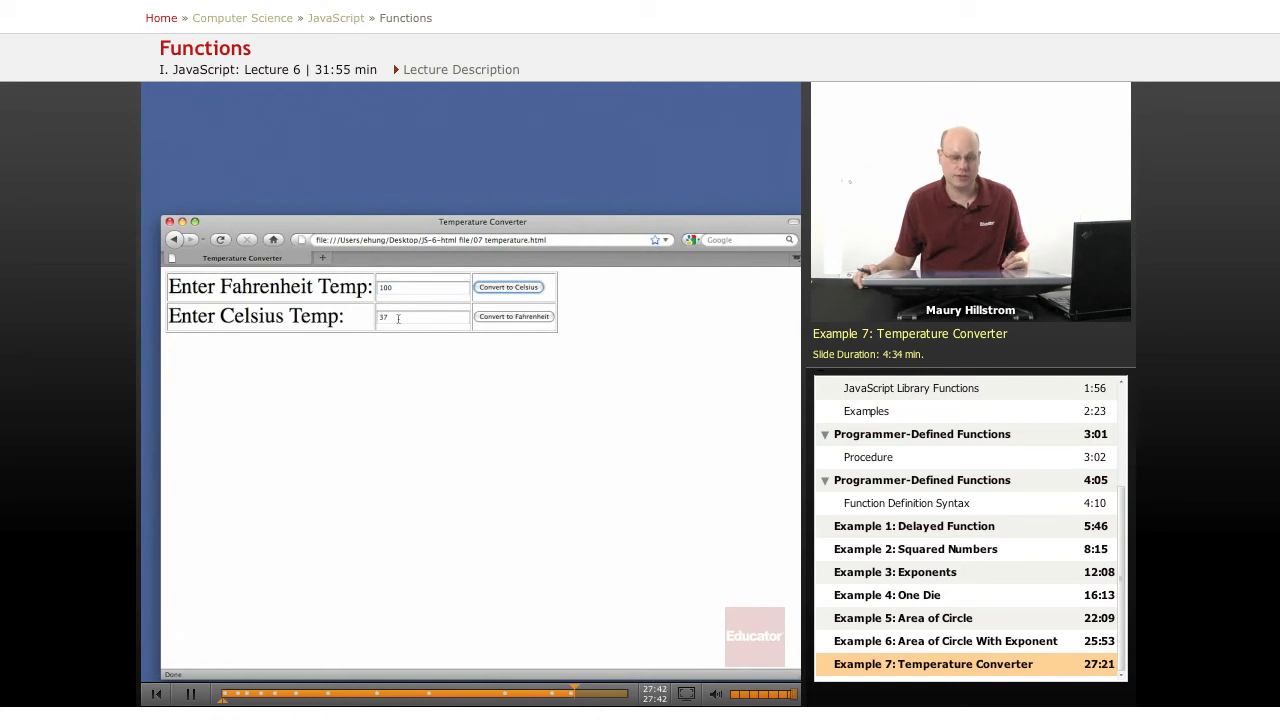
double_click(422, 317)
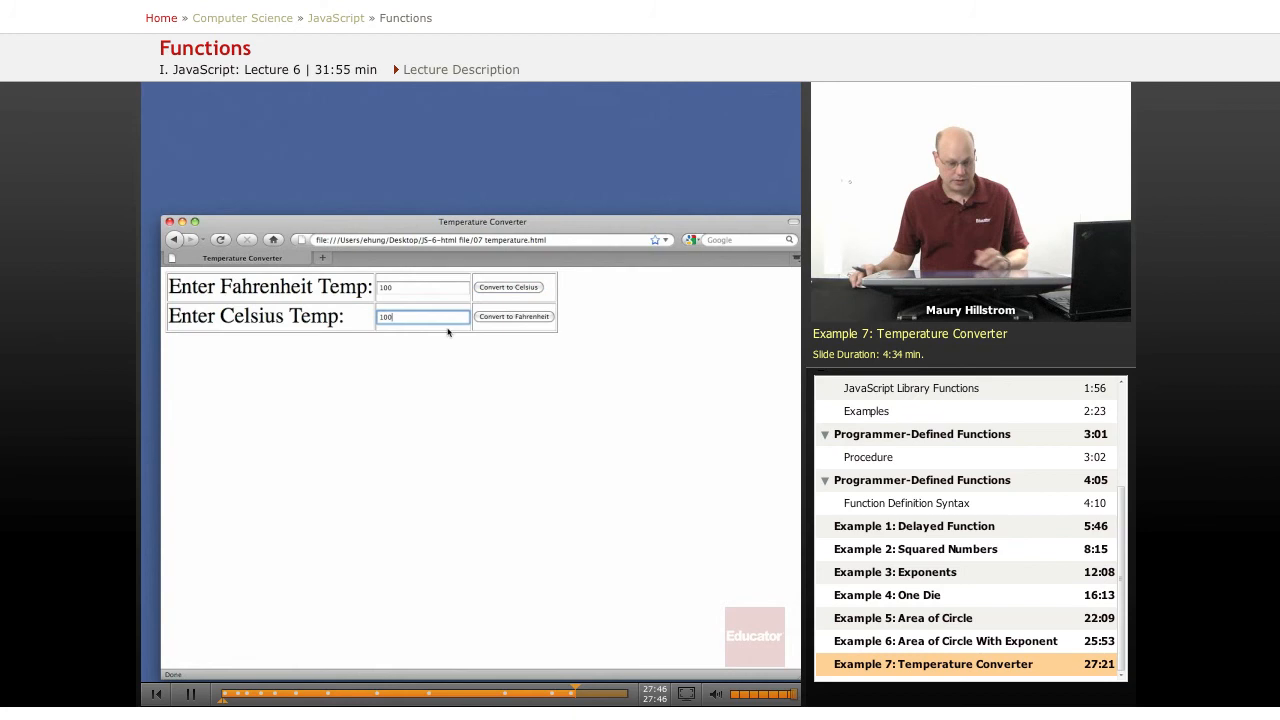
left_click(513, 316)
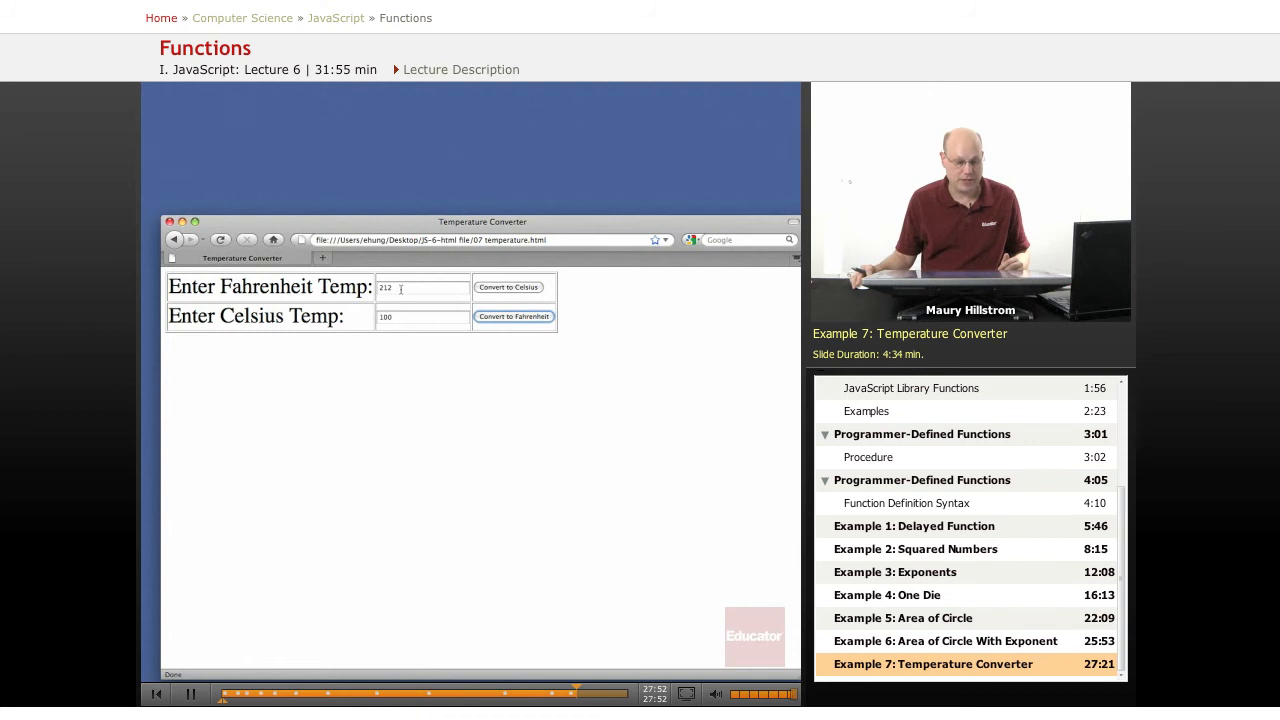
Step: Convert 32 °F to Celsius (0), then convert 40 °C to Fahrenheit
triple_click(422, 287)
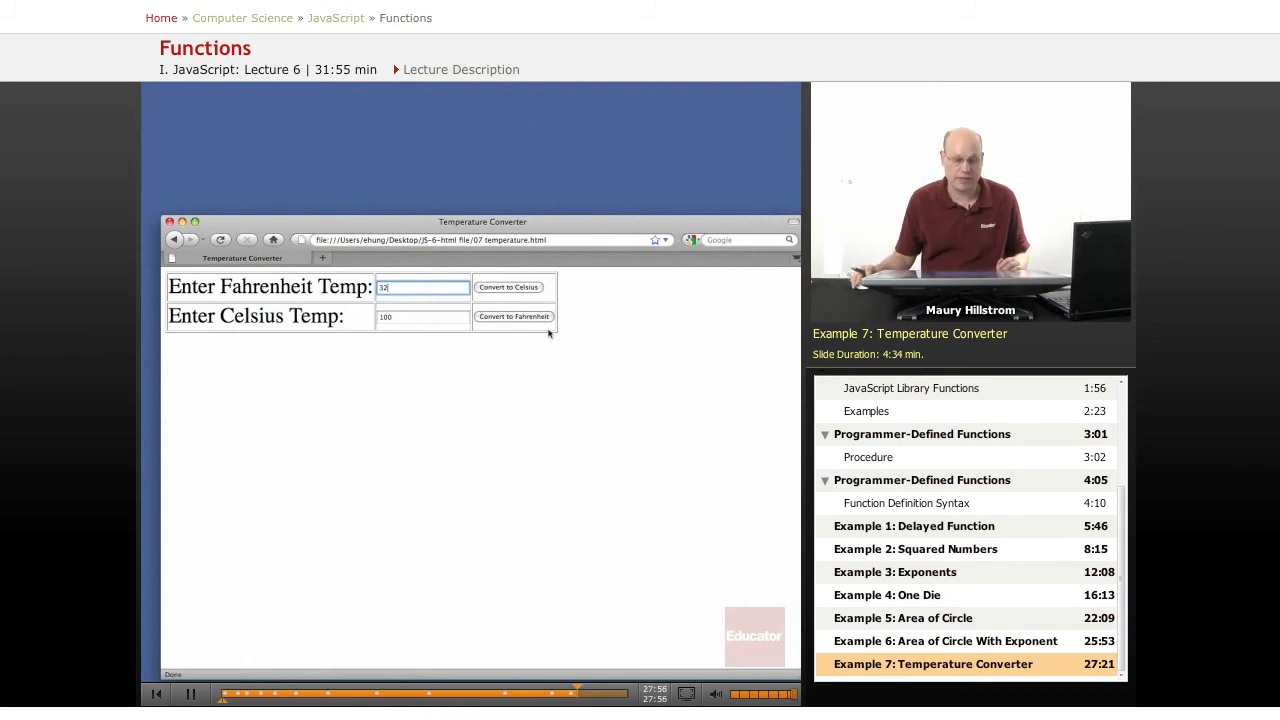
left_click(508, 287)
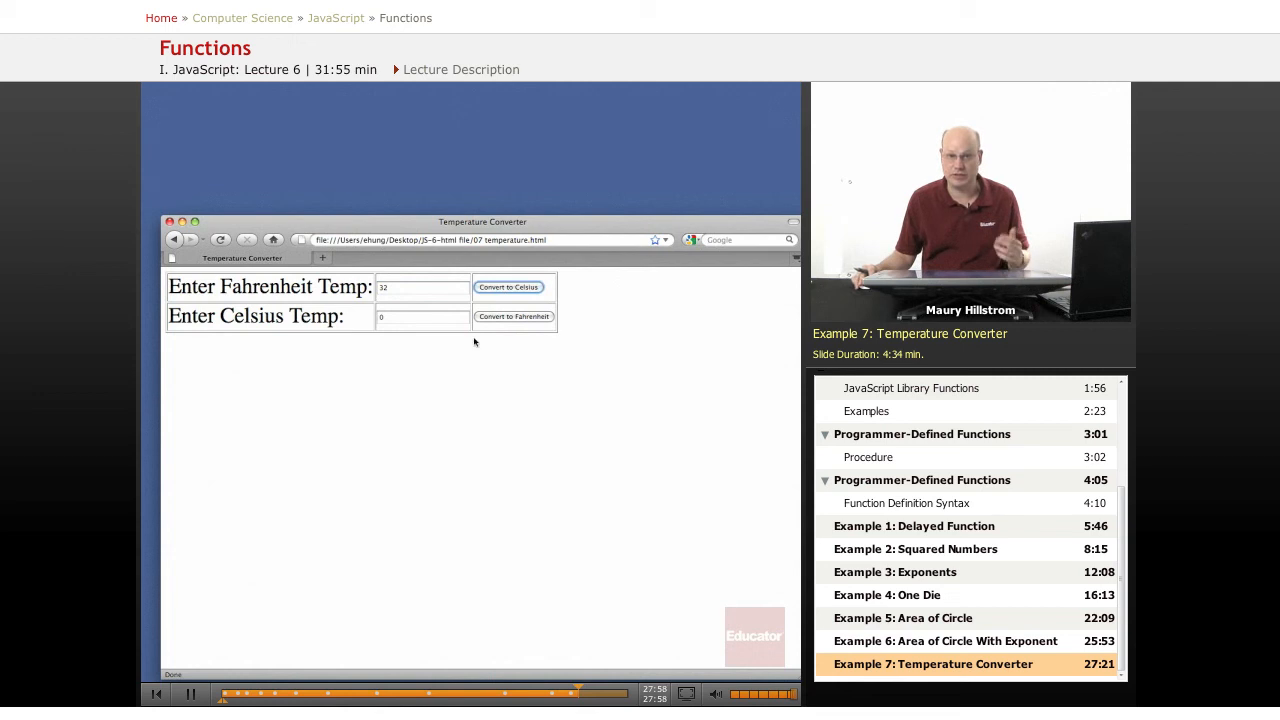
left_click(422, 317)
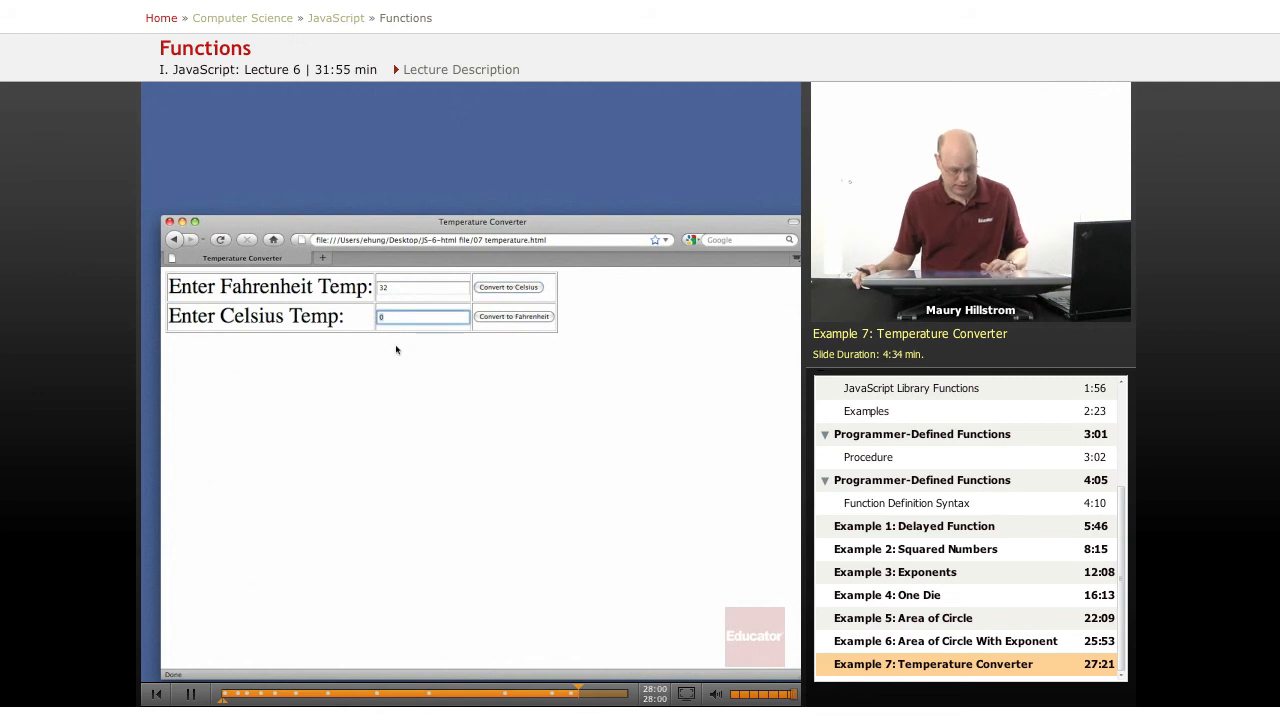
type("40")
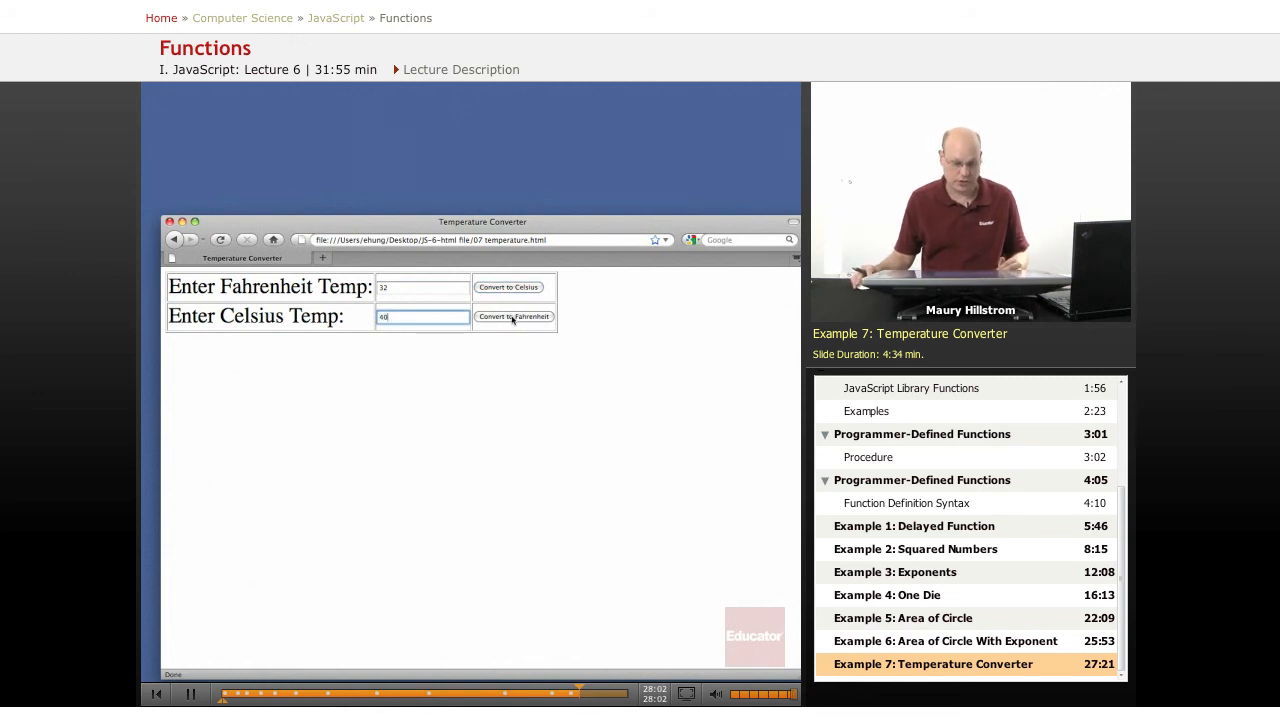
left_click(513, 316)
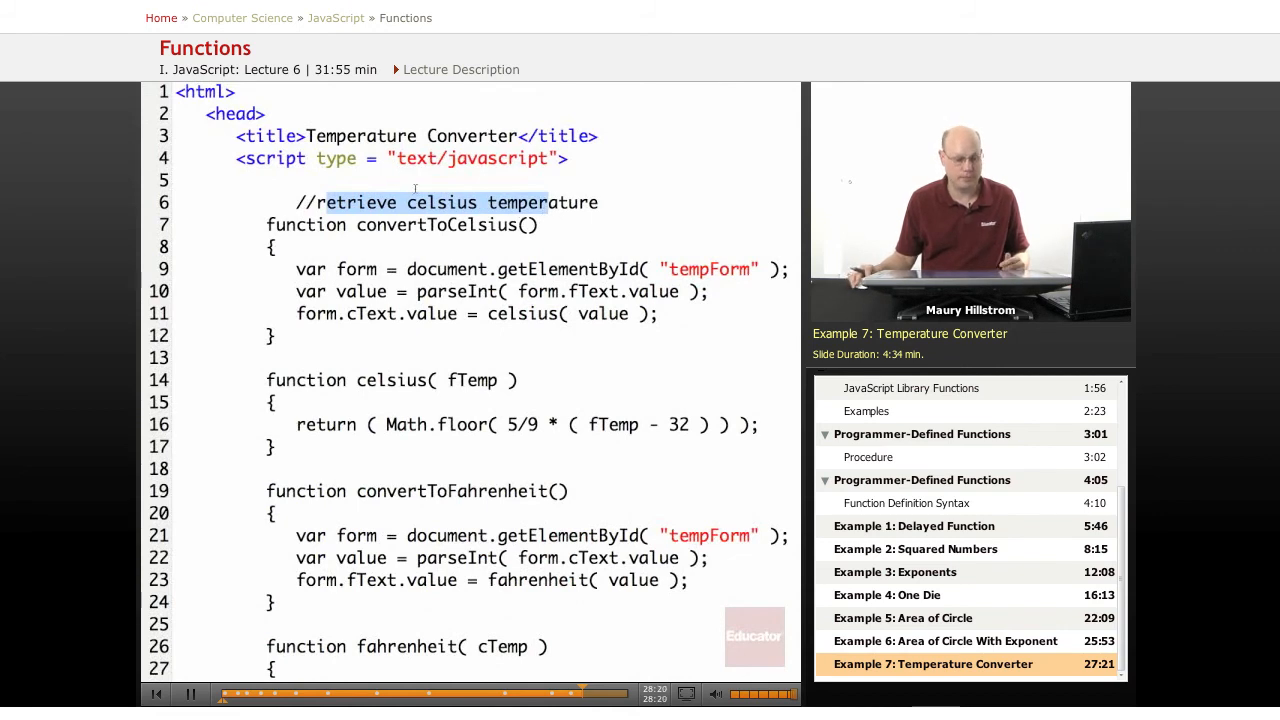
Step: Highlight the form variable, the value passed to celsius, and the 5/9 factor
double_click(356, 269)
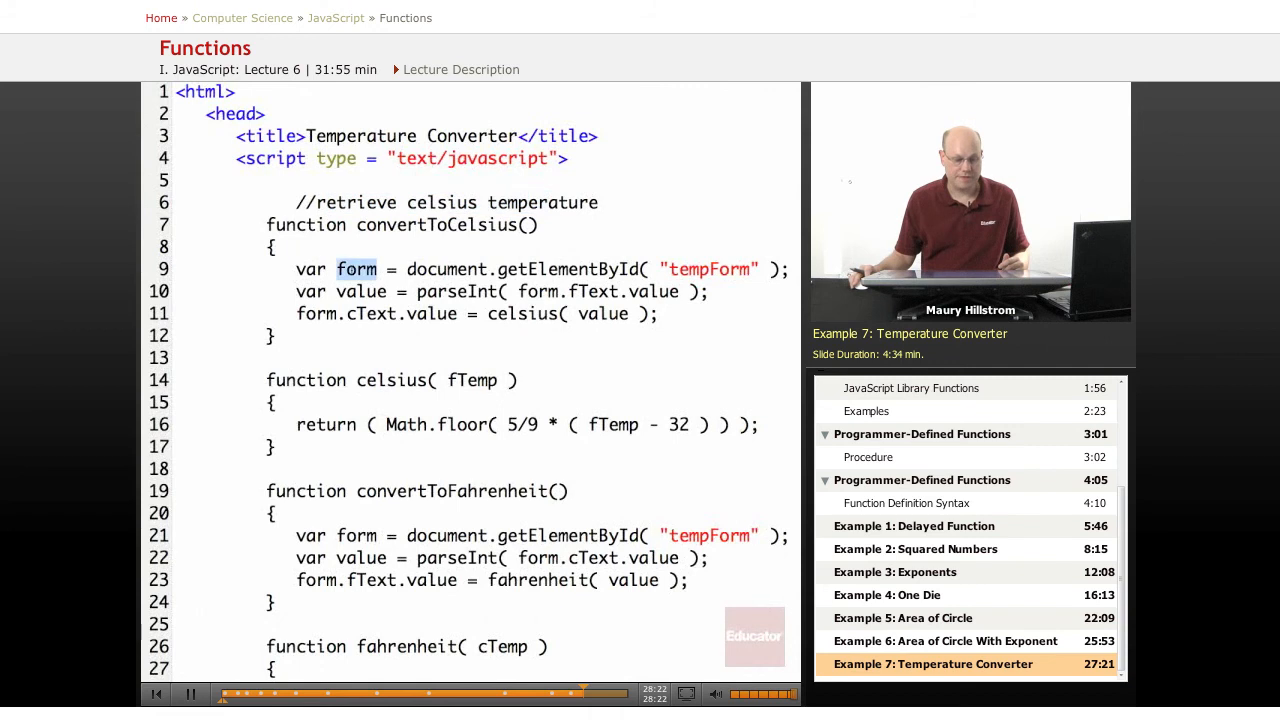
double_click(361, 291)
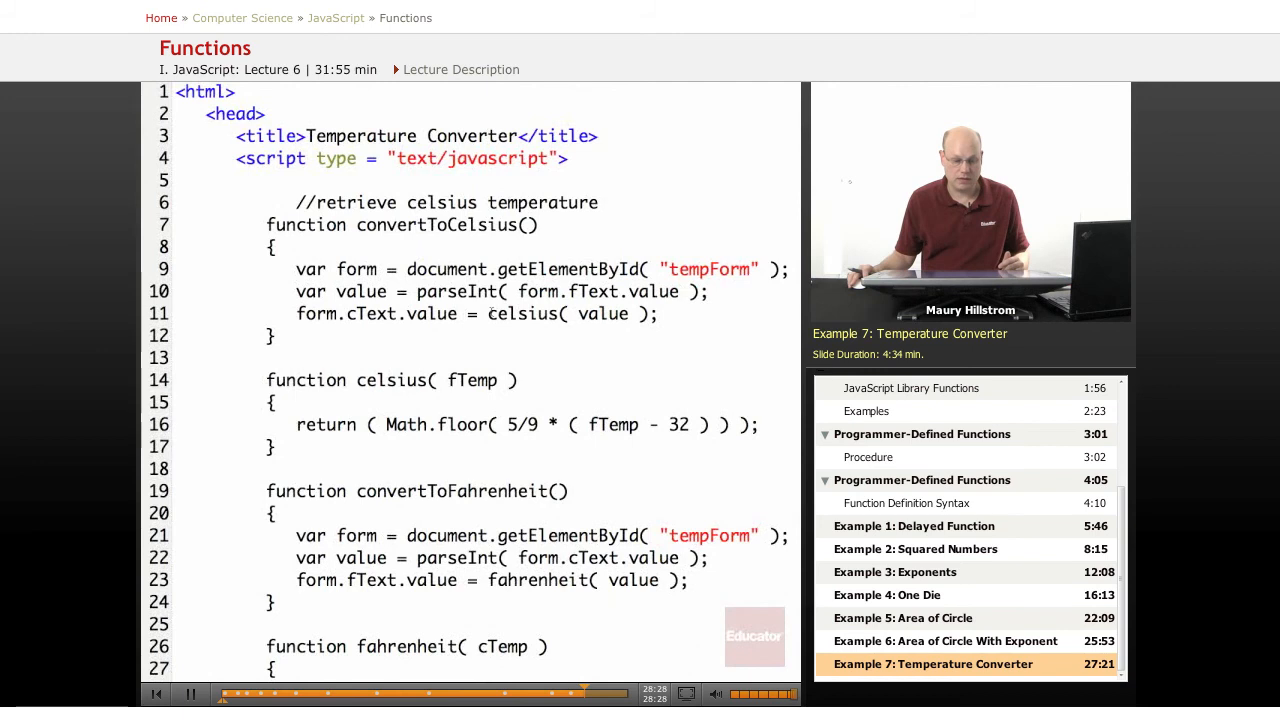
double_click(522, 313)
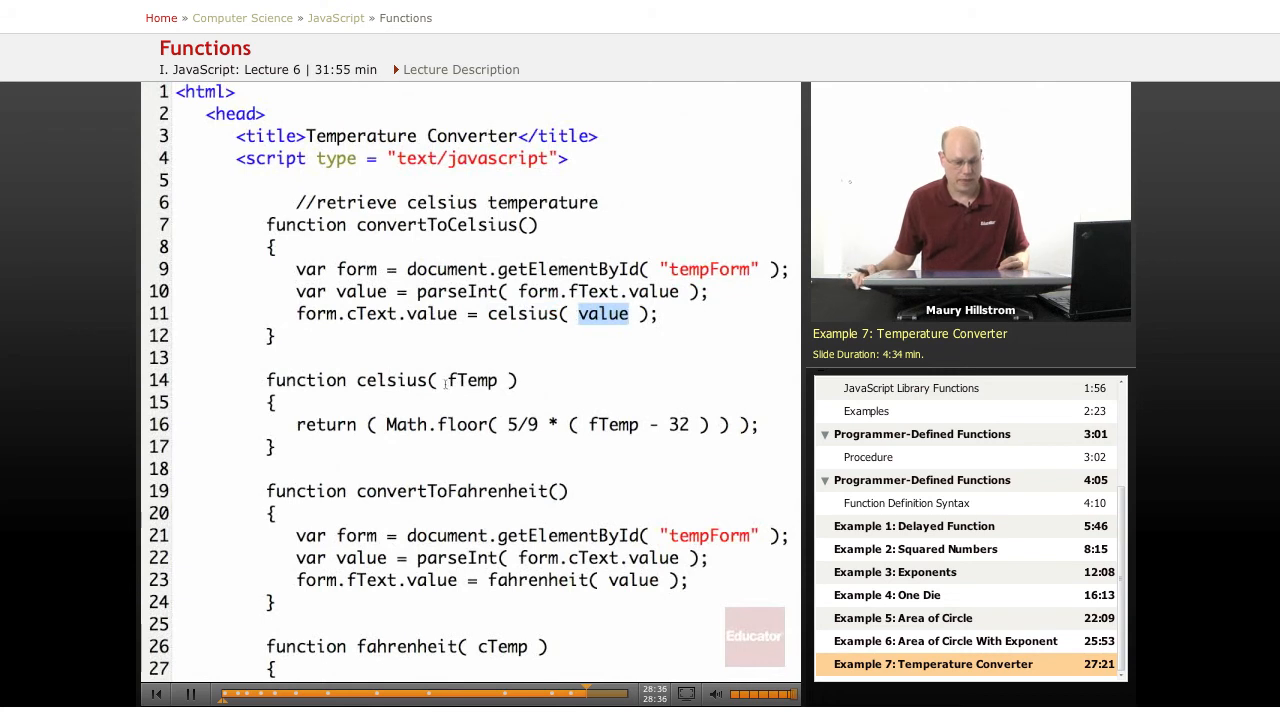
double_click(391, 380)
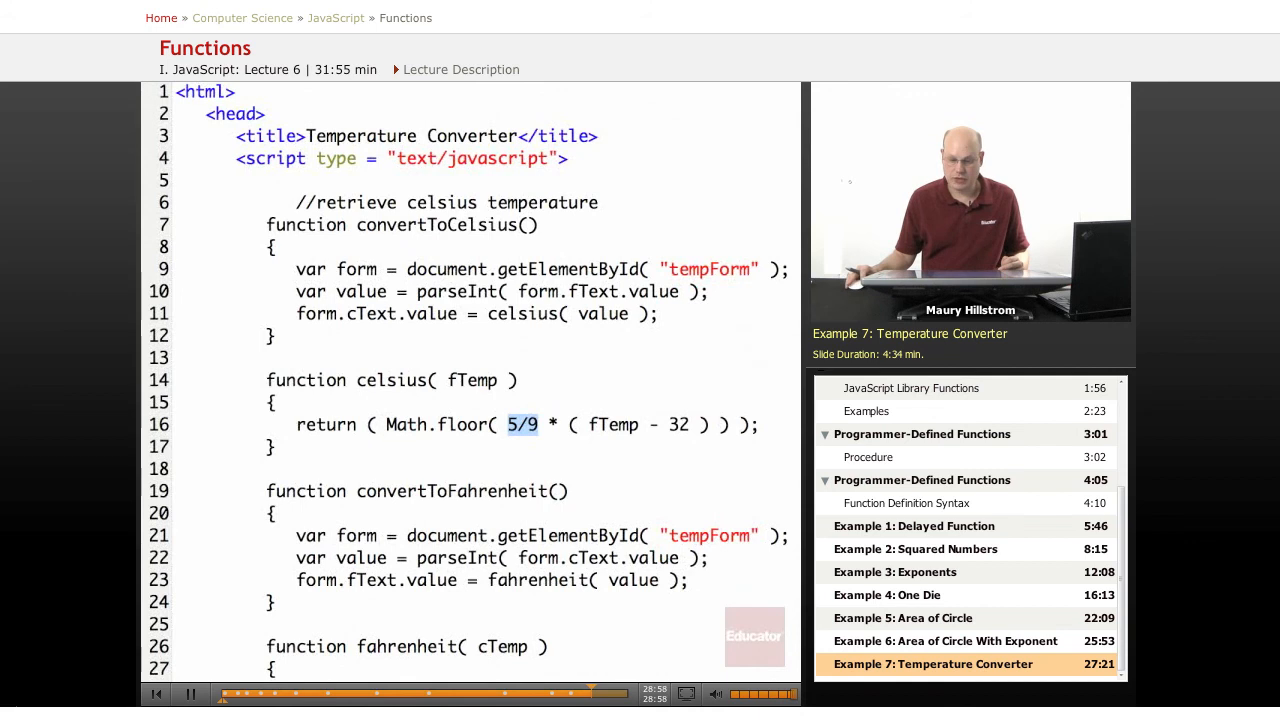
Step: Highlight the fahrenheit function name, cTemp, 32 and 9/5 in its formula
scroll("down", 3)
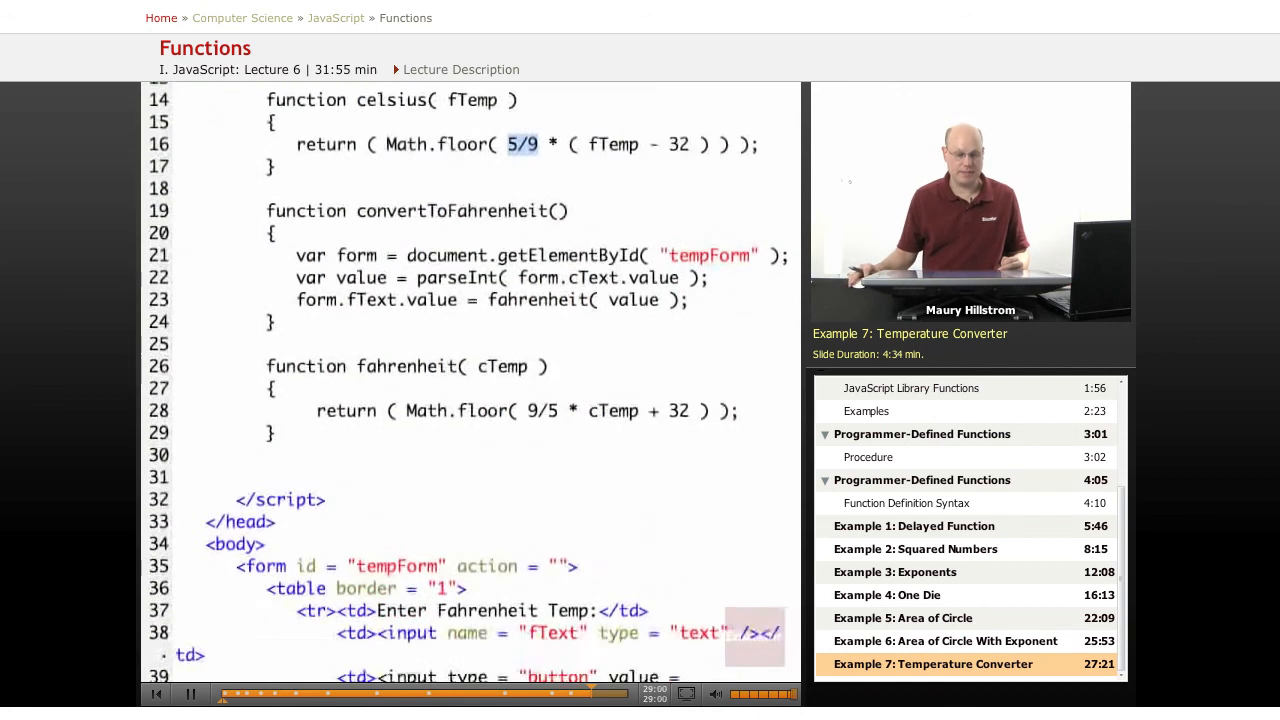
scroll("down", 3)
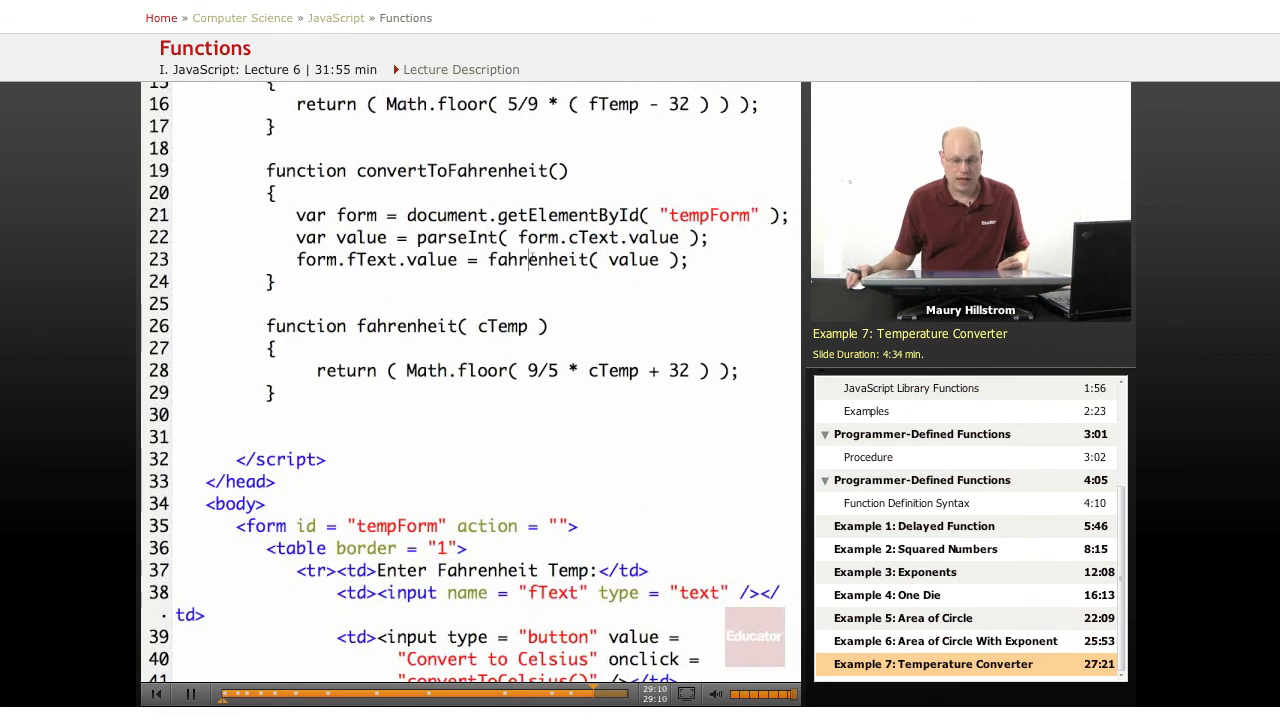
double_click(406, 326)
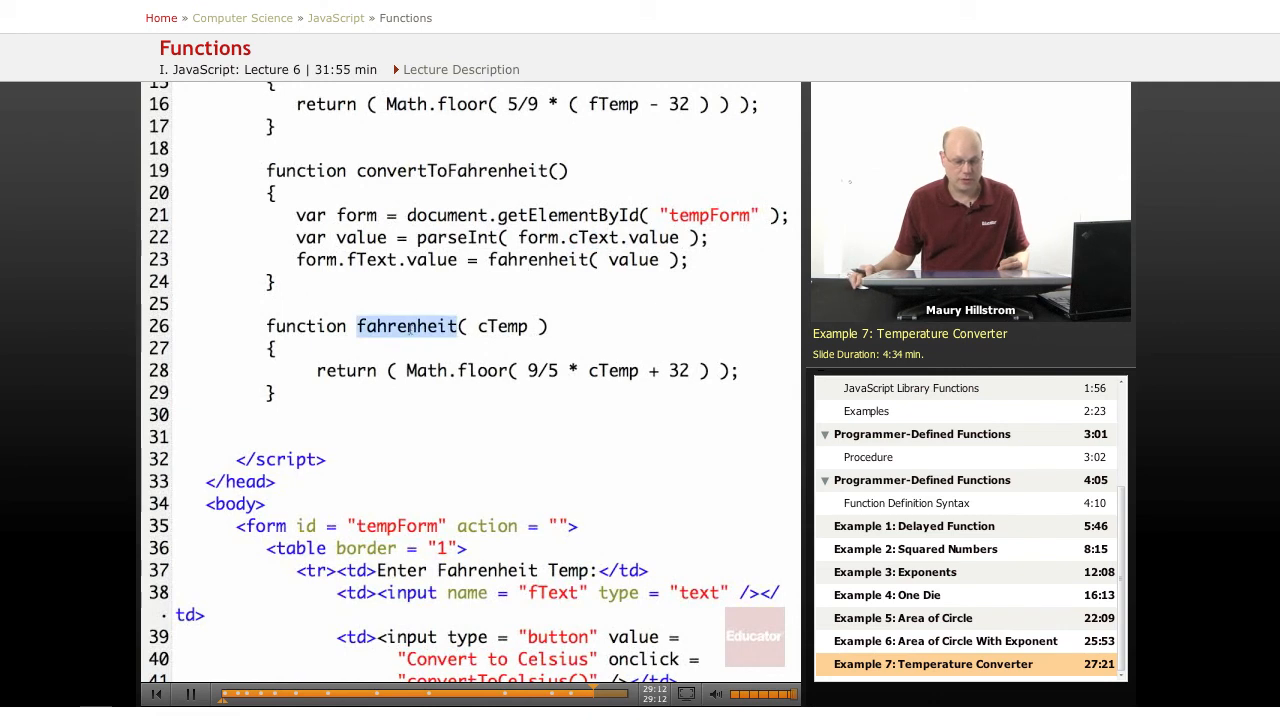
double_click(502, 326)
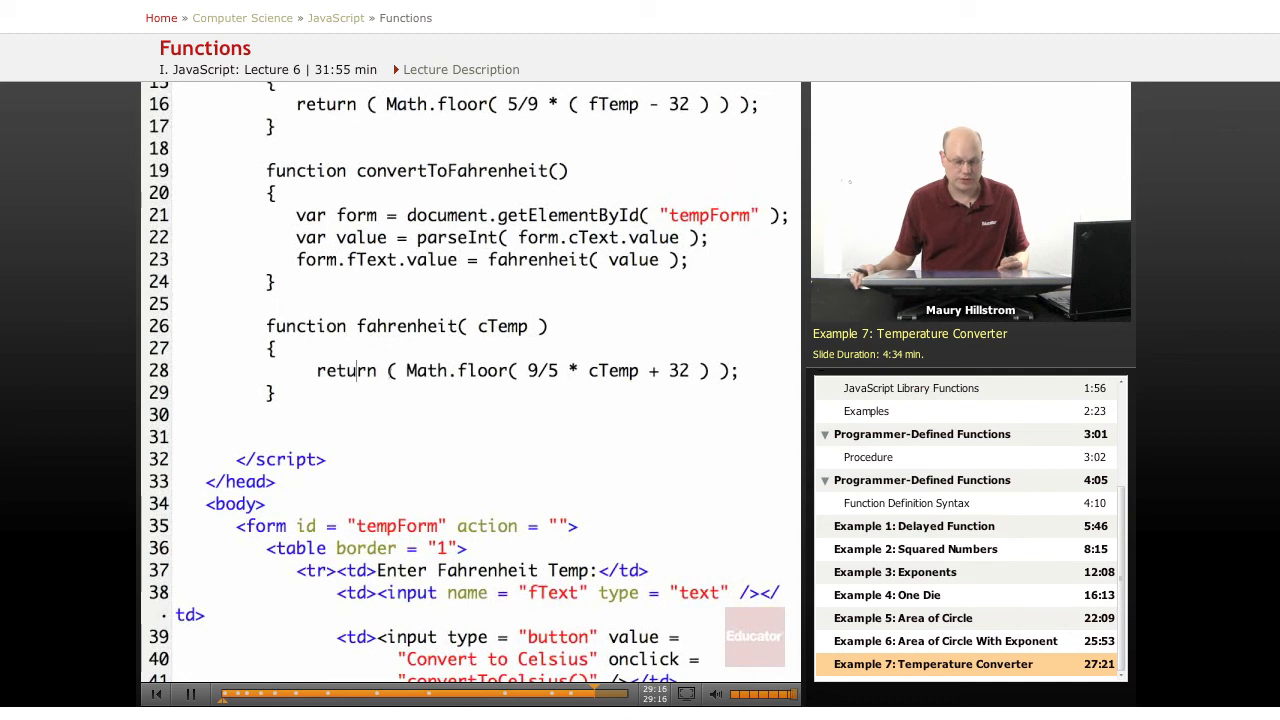
double_click(432, 371)
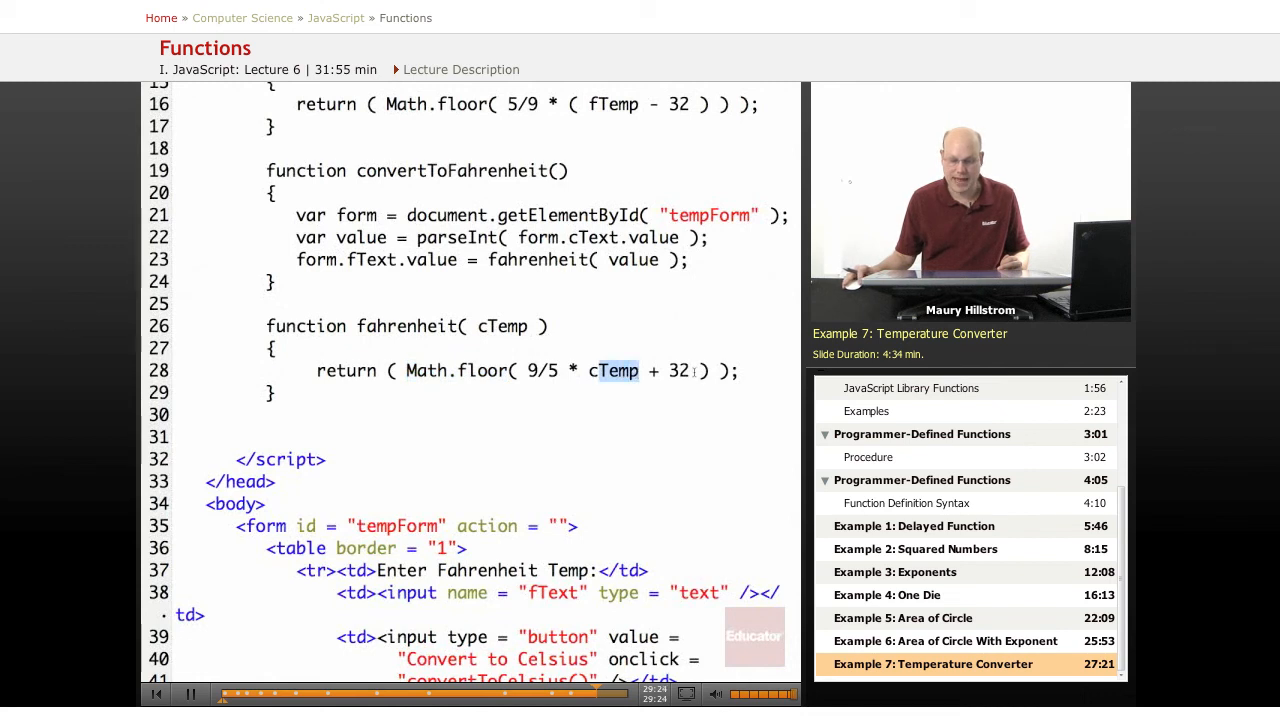
double_click(678, 371)
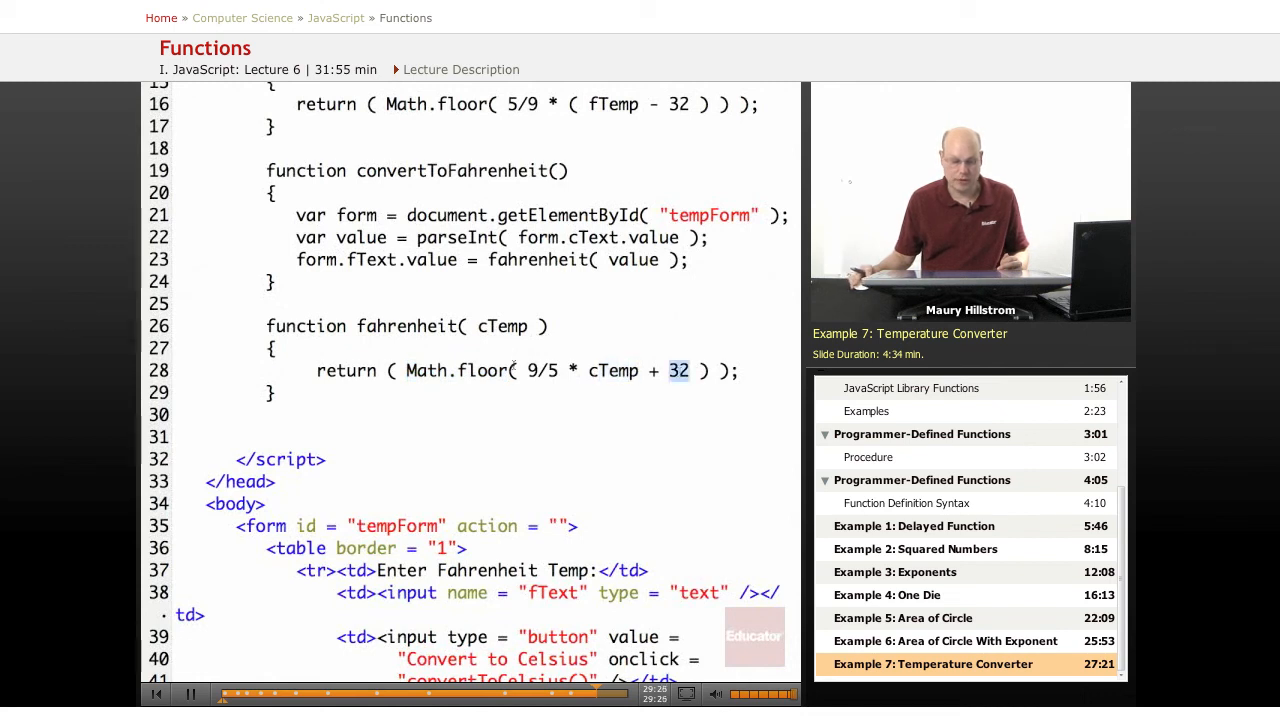
double_click(543, 371)
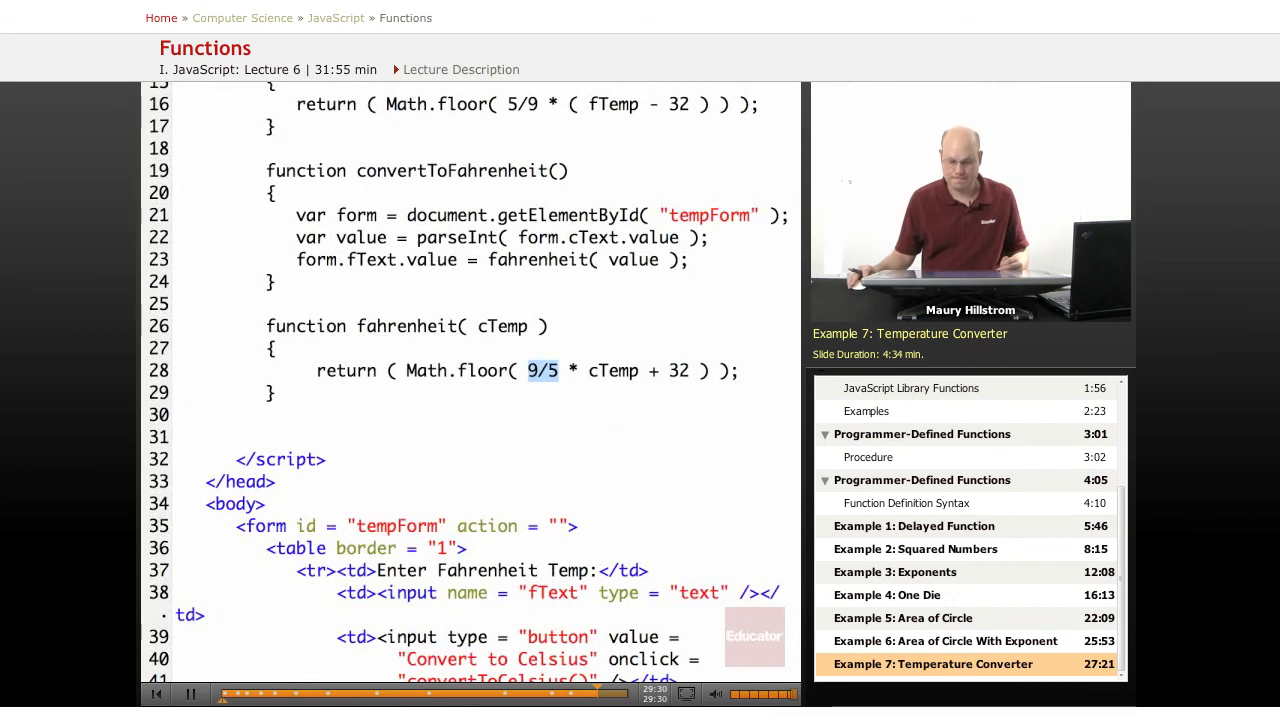
Step: Highlight the convertToFahrenheit() onclick call, then return to the conversion functions
scroll("down", 3)
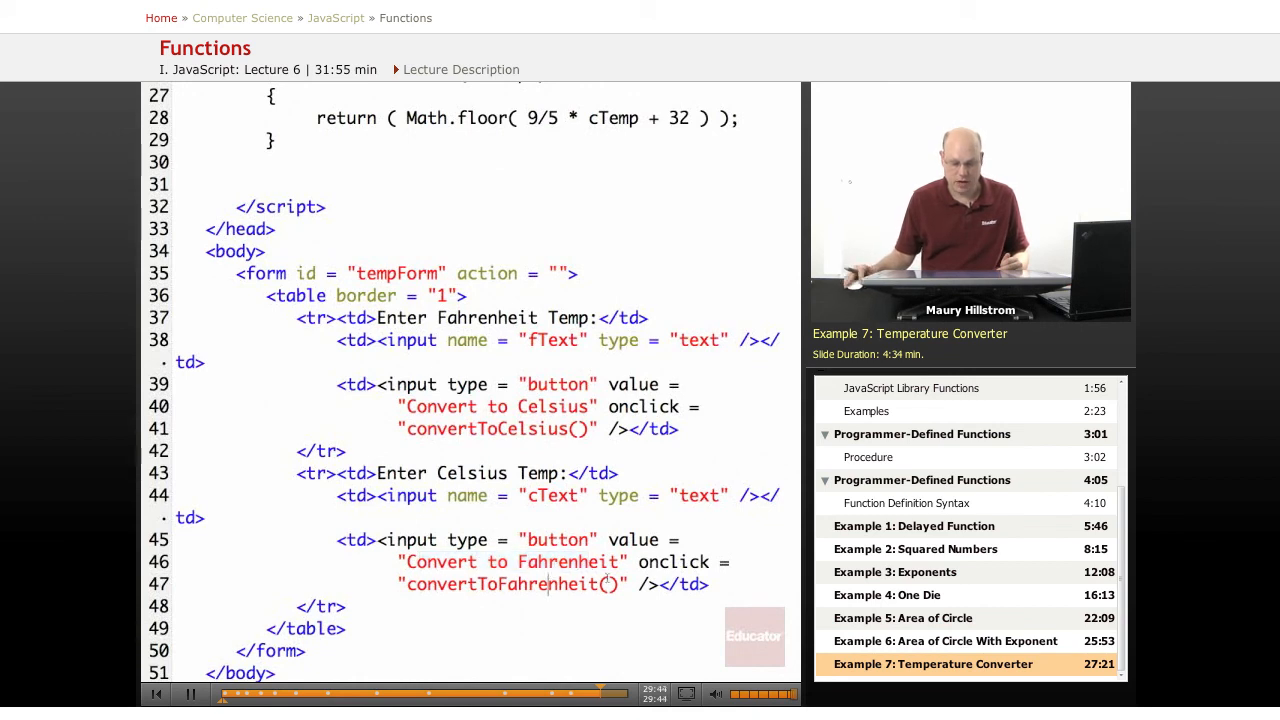
double_click(673, 561)
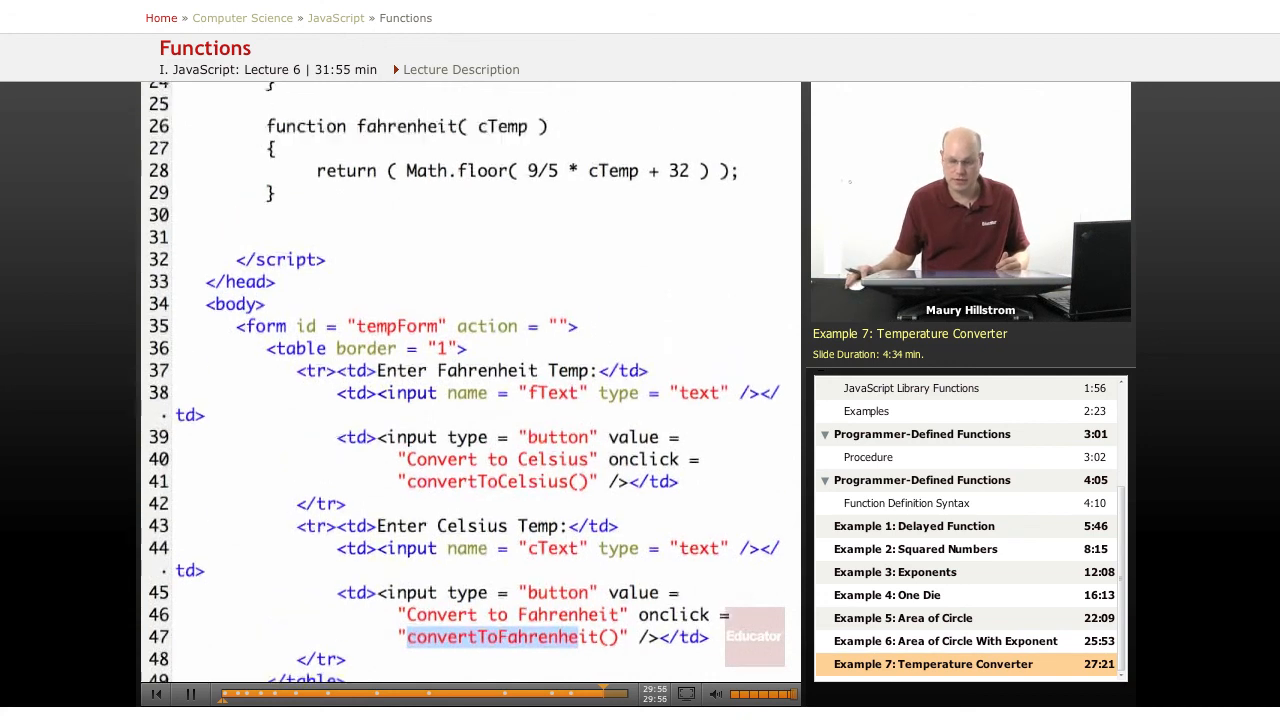
scroll("up", 3)
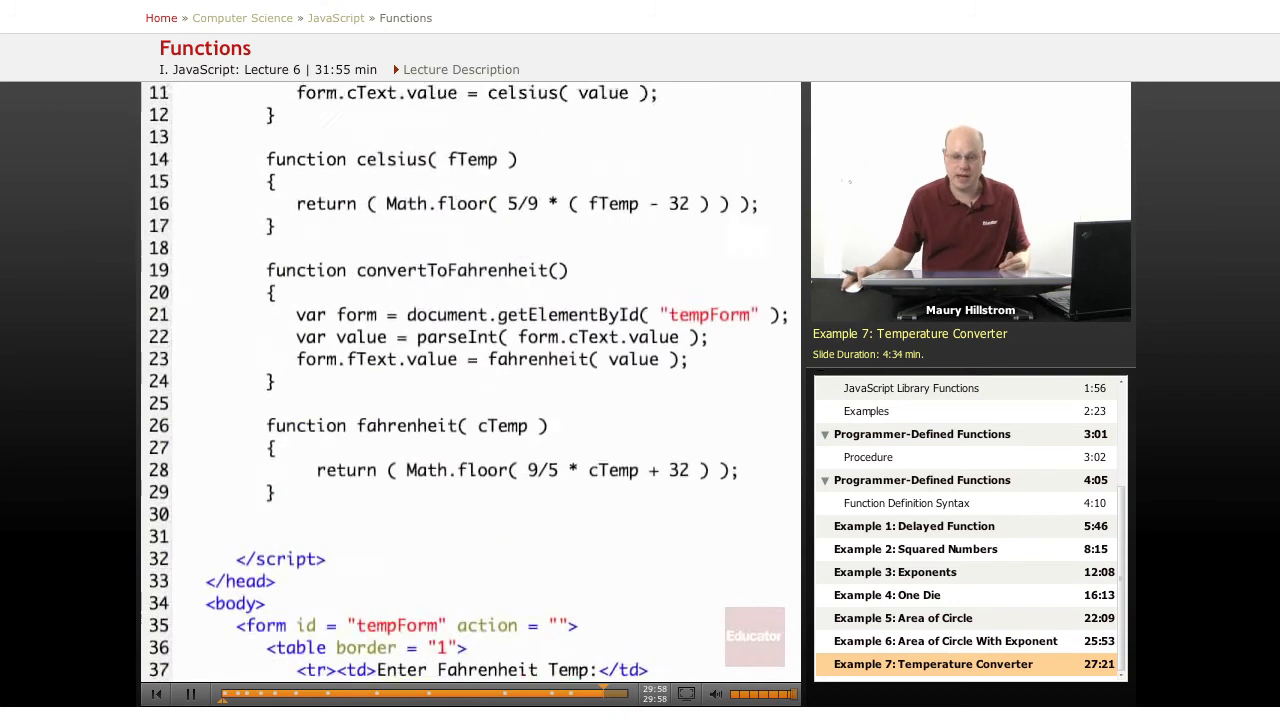
scroll("up", 3)
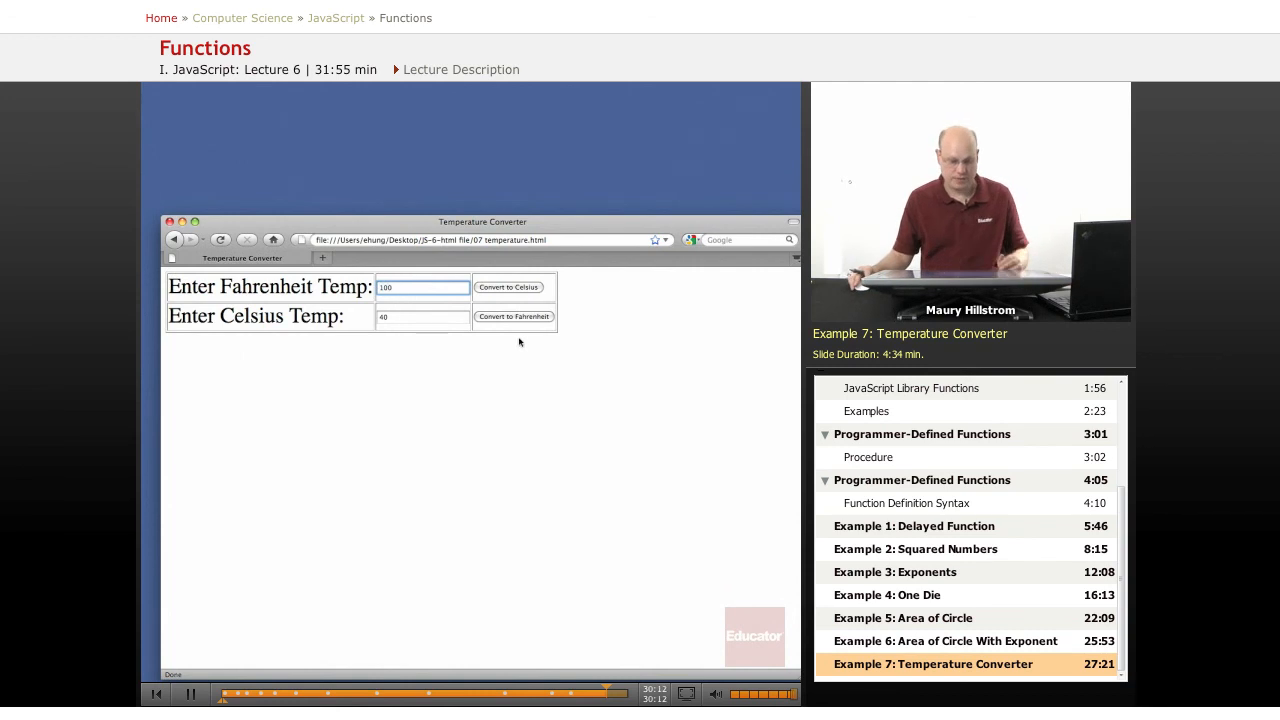
Step: Convert 100 °C to 212 °F, -20 °F to -29 °C, and -8 °C to Fahrenheit
left_click(508, 287)
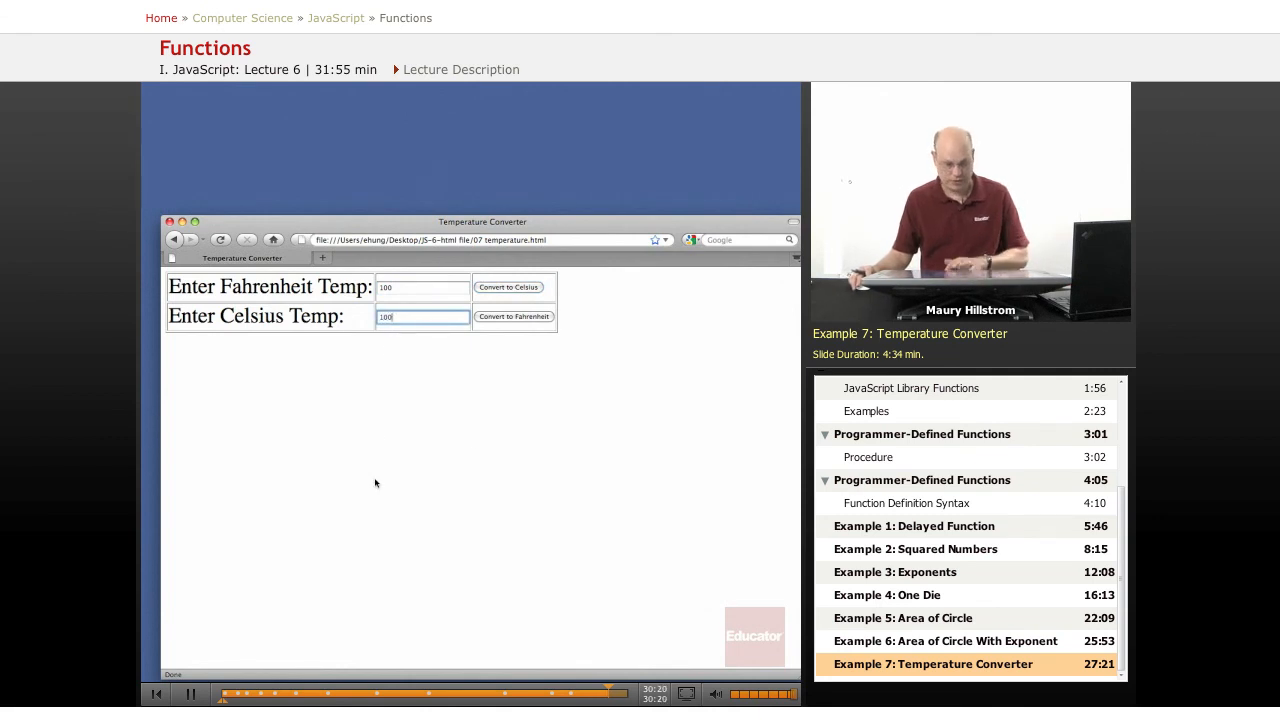
left_click(513, 316)
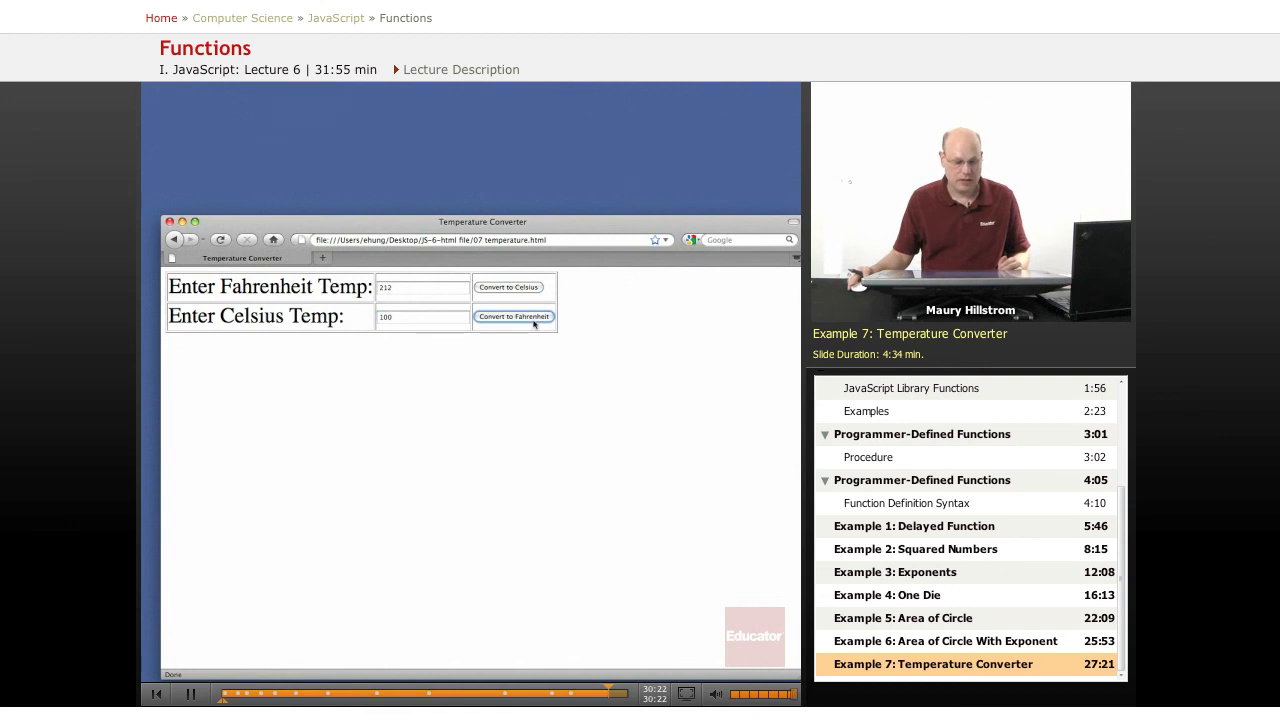
triple_click(421, 287)
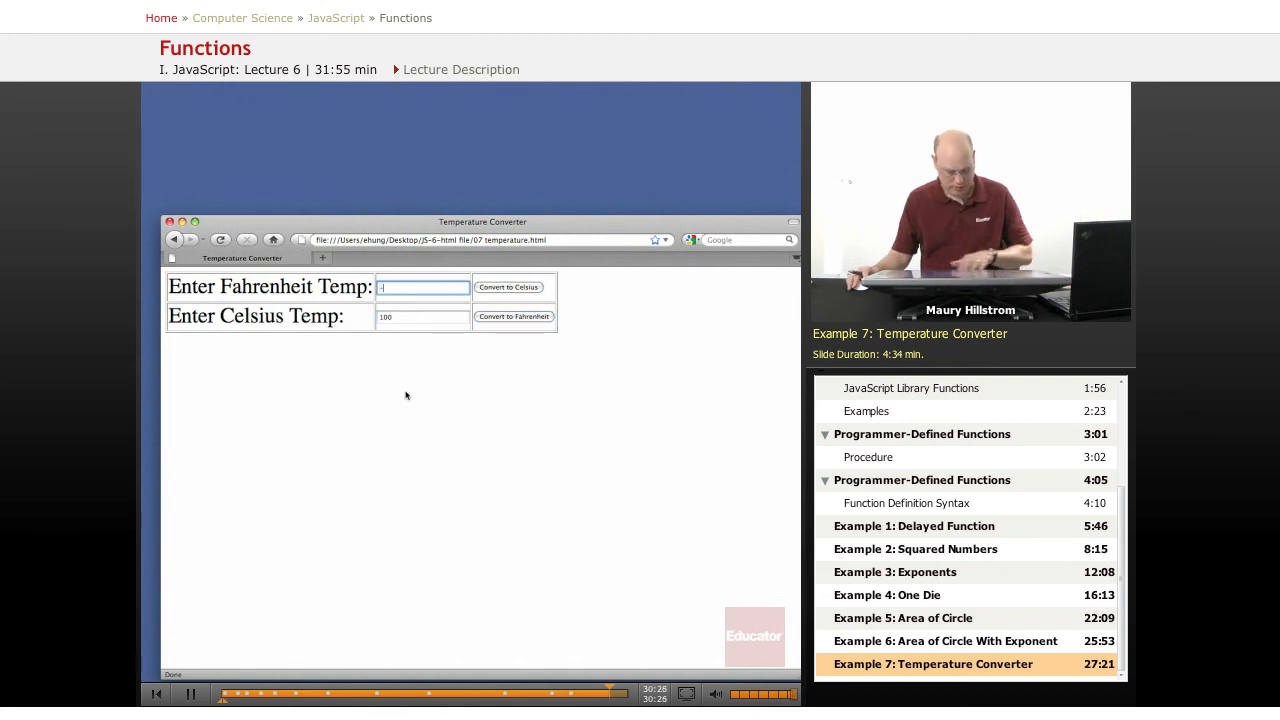
type("-20")
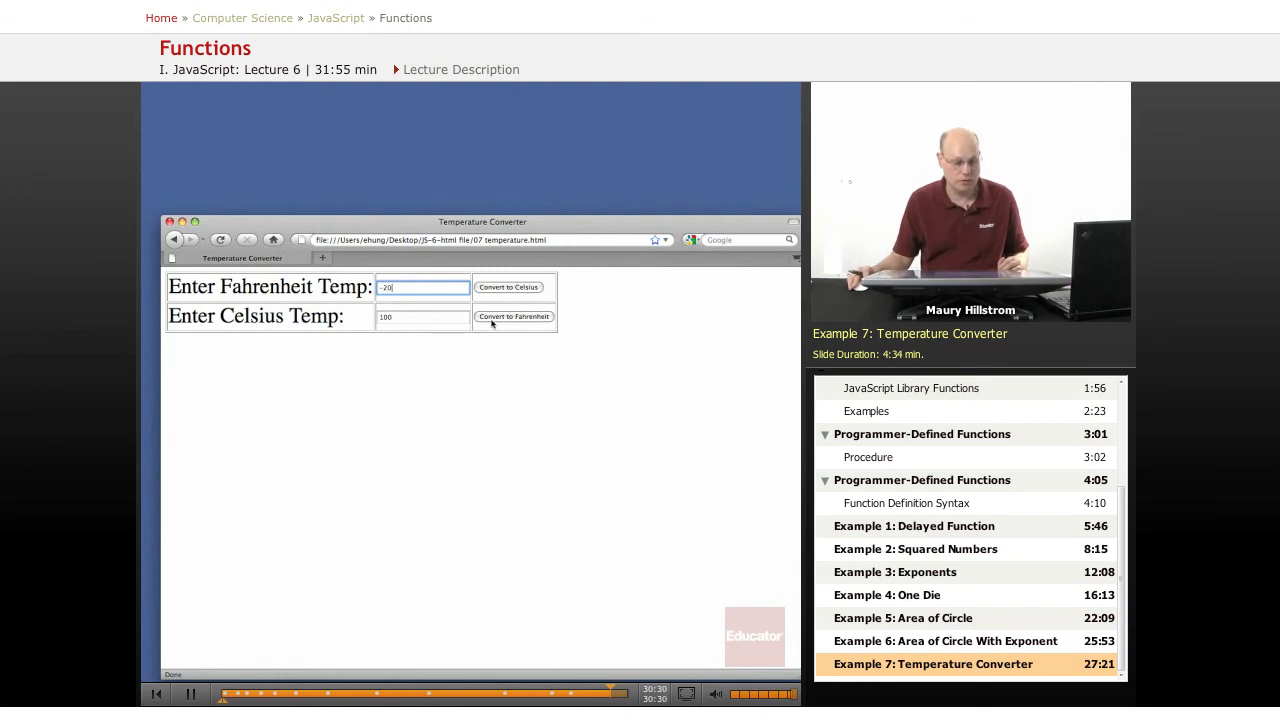
left_click(508, 287)
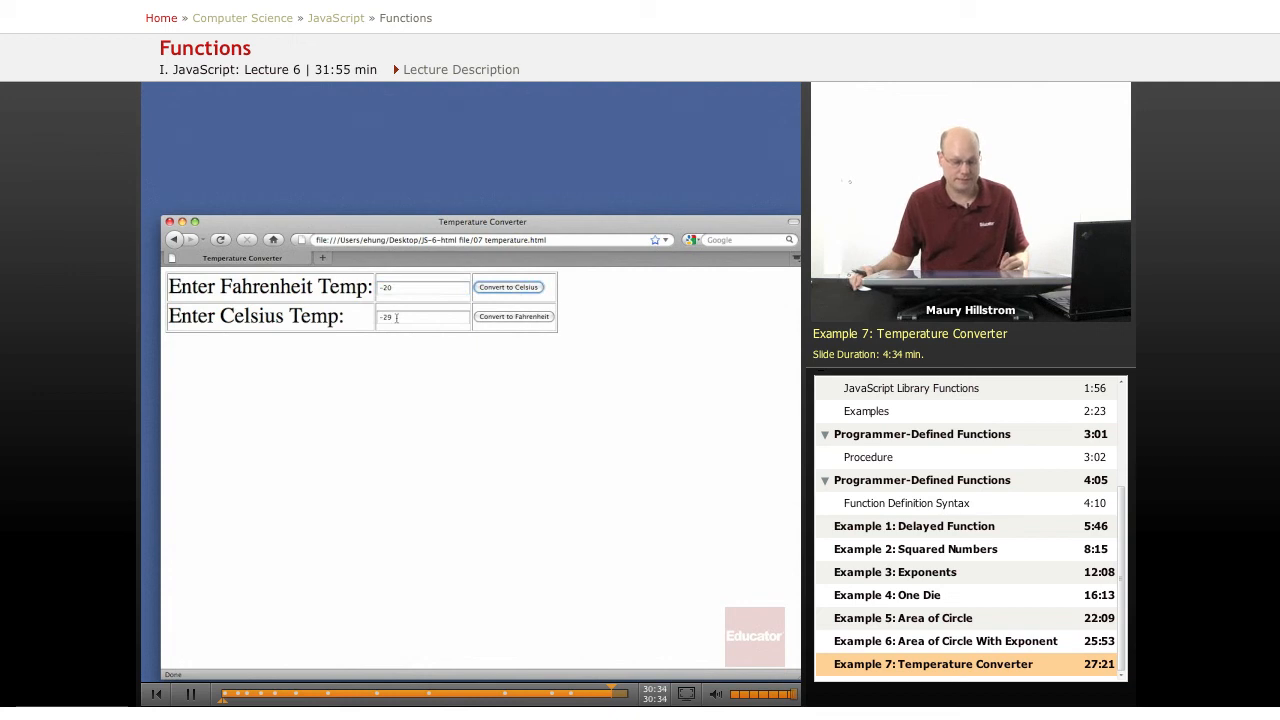
triple_click(422, 317)
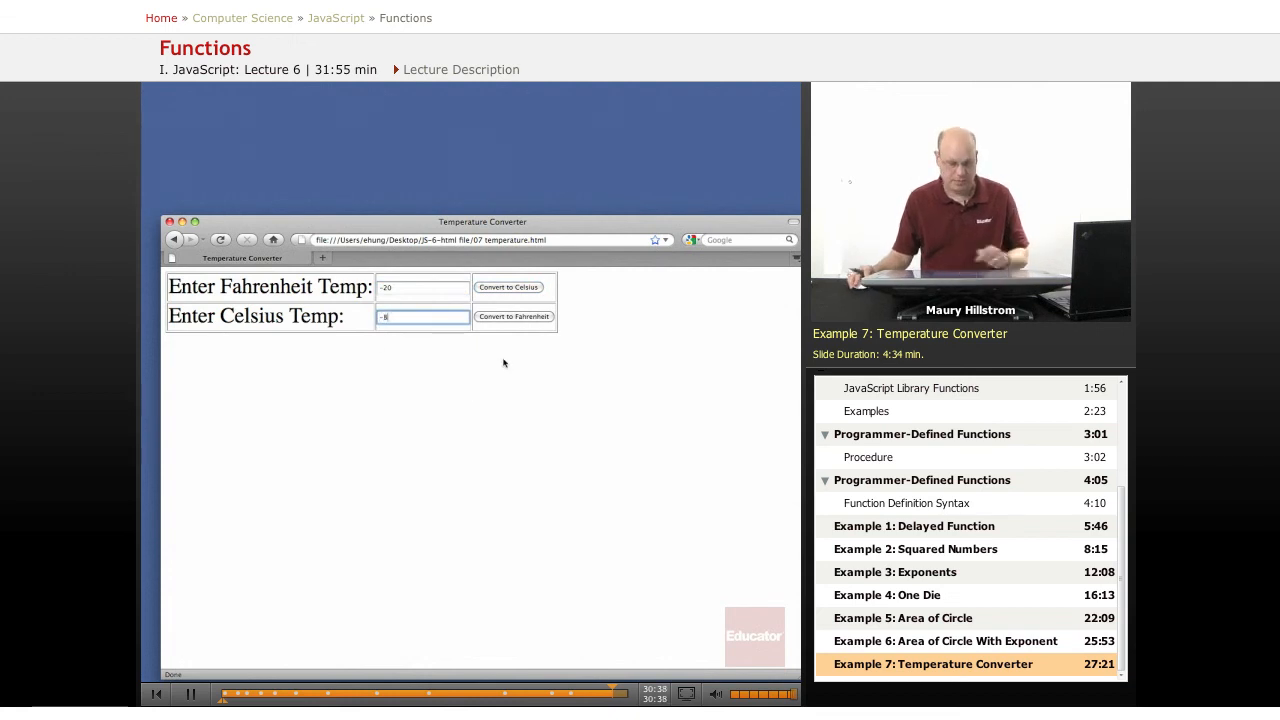
left_click(513, 316)
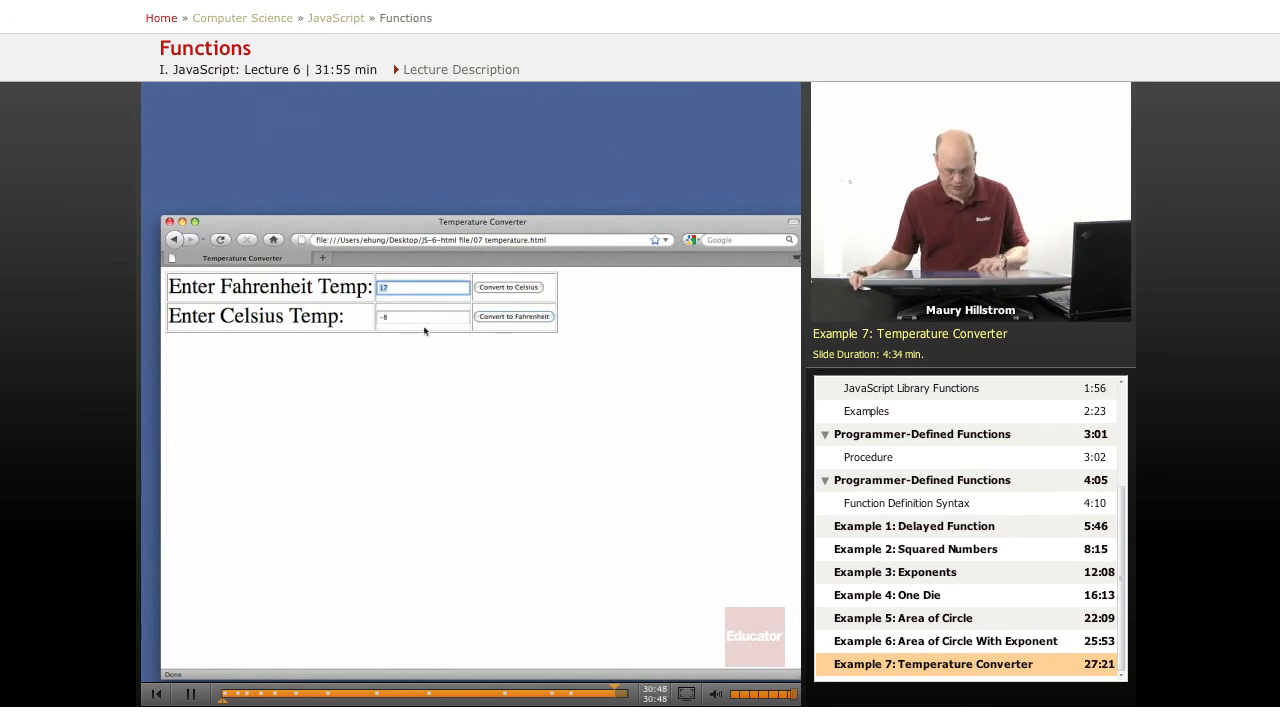
Step: Convert new Fahrenheit values to Celsius, ending with 212 °F giving 100 °C
left_click(509, 287)
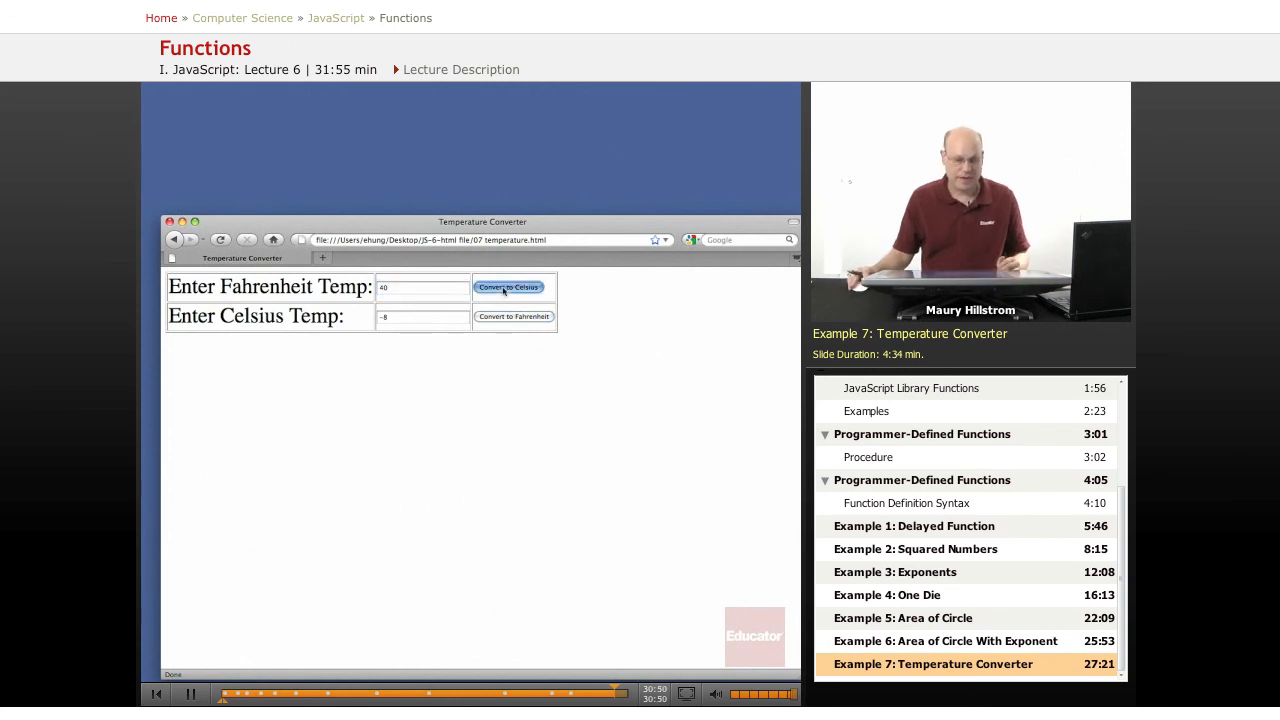
left_click(508, 287)
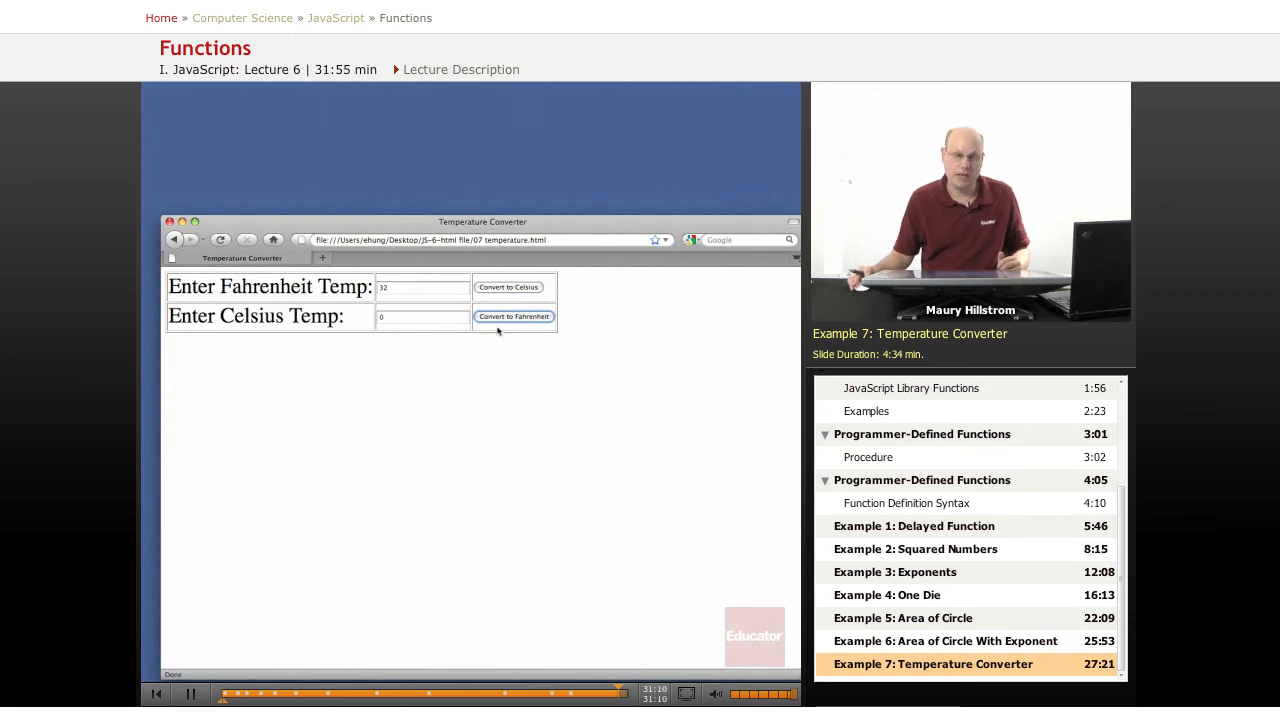
mouse_move(501, 374)
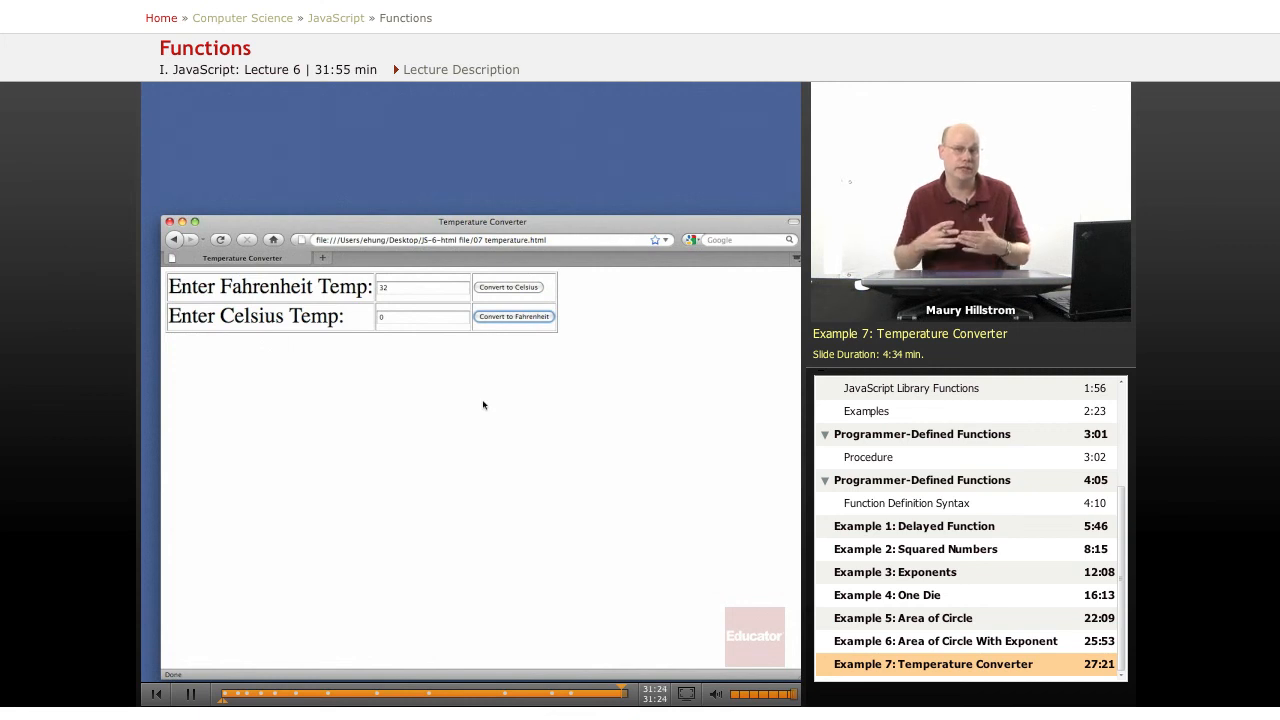
mouse_move(556, 334)
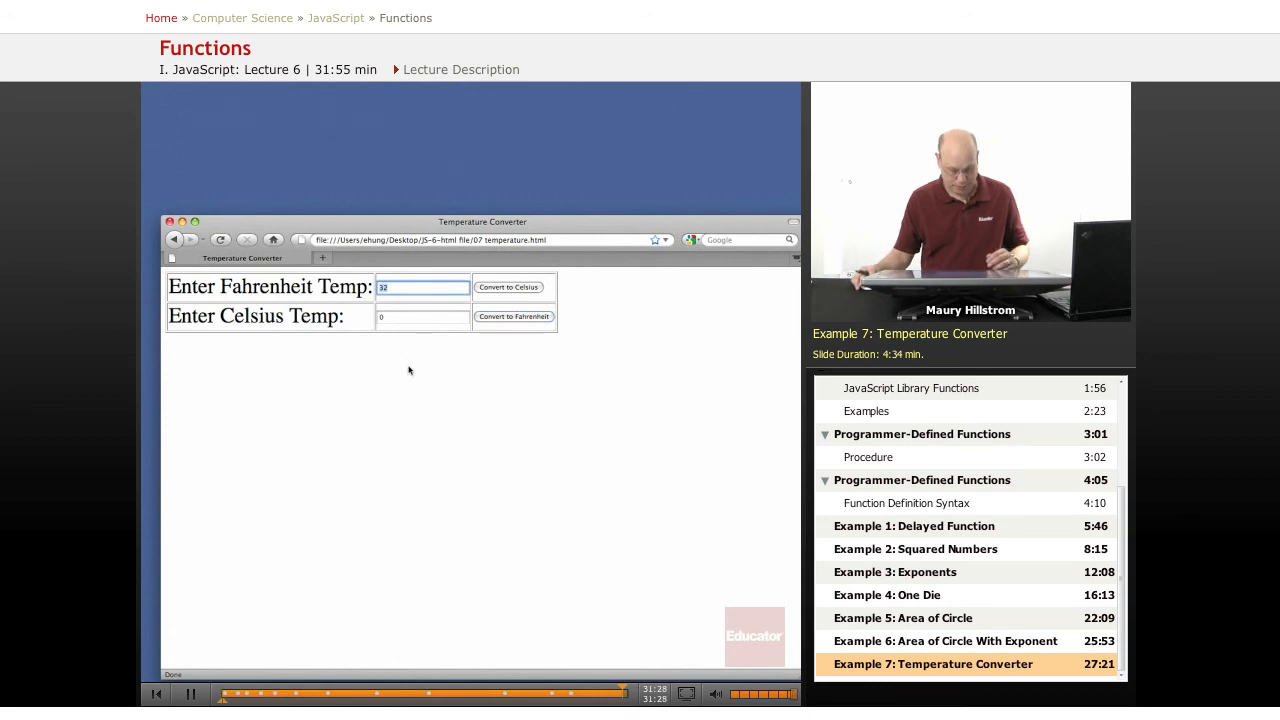
type("21")
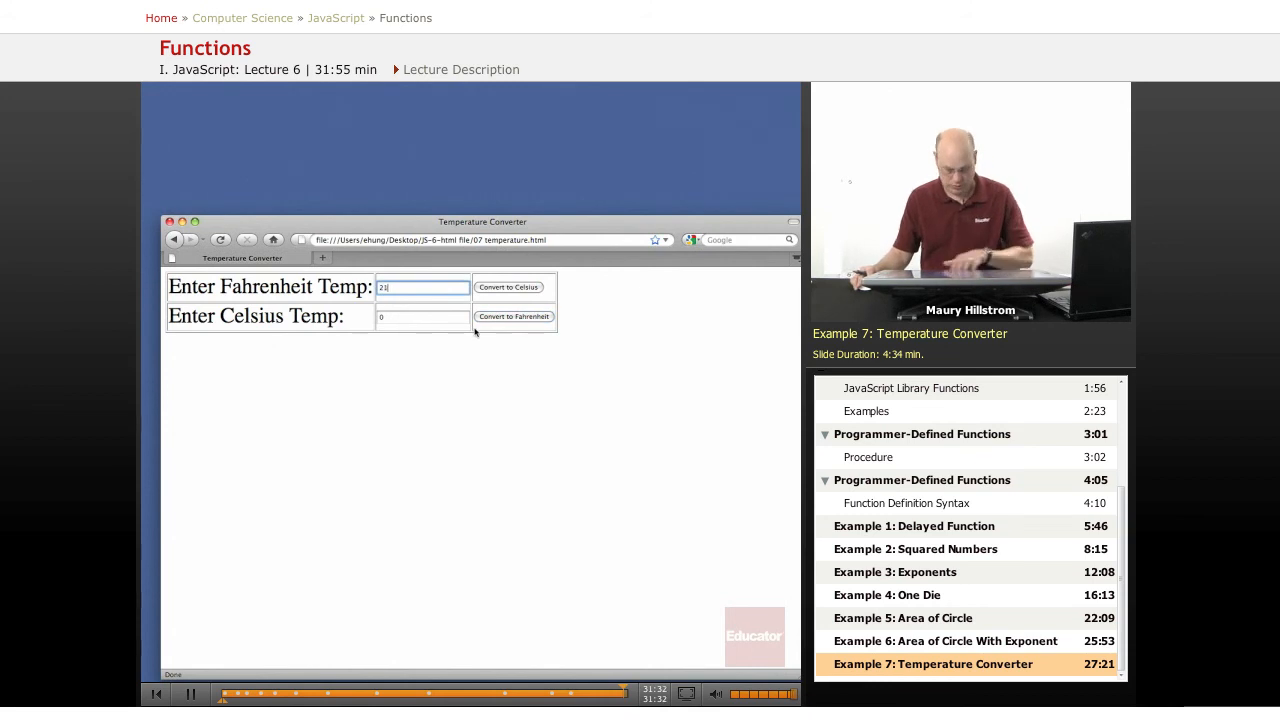
left_click(509, 287)
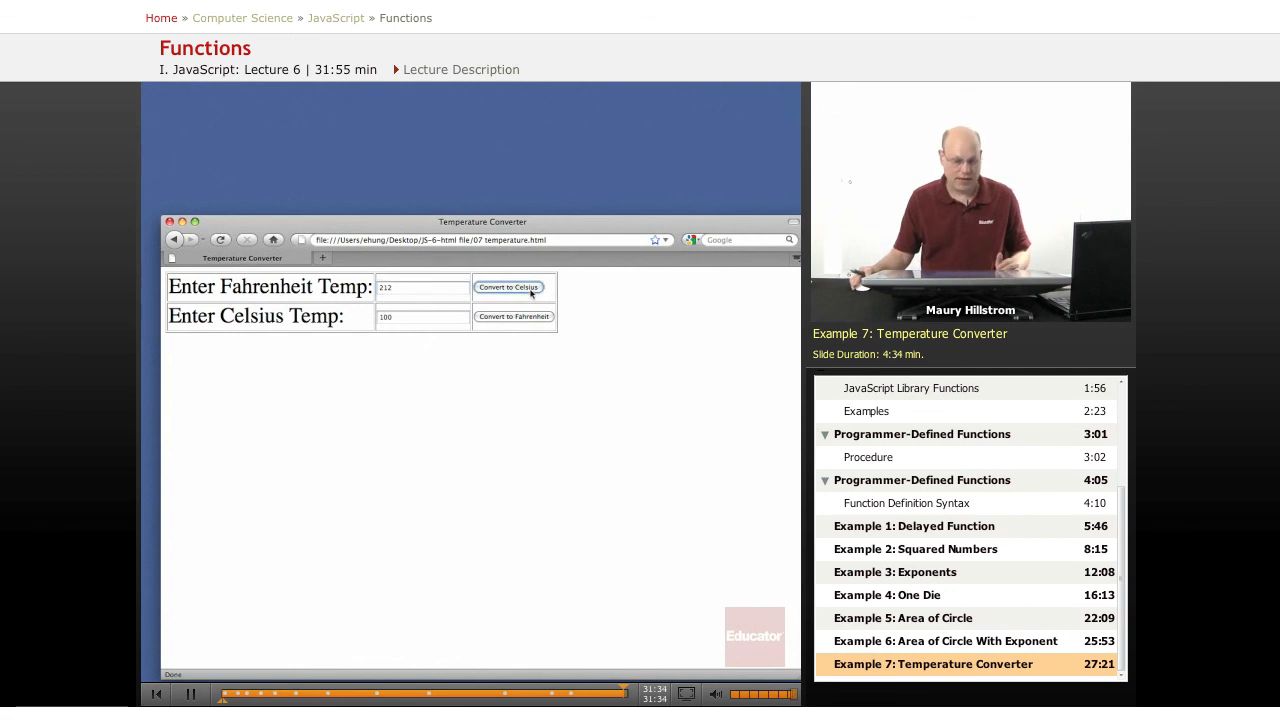